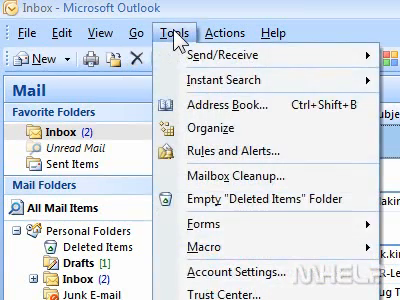
mouse_move(210, 128)
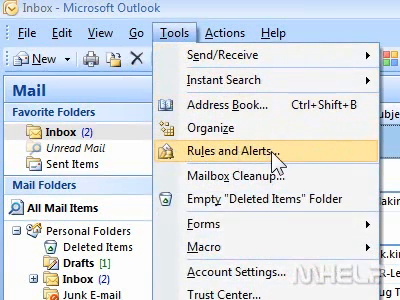
- Bring up the Rules and Alerts dialog from the Tools menu
click(240, 152)
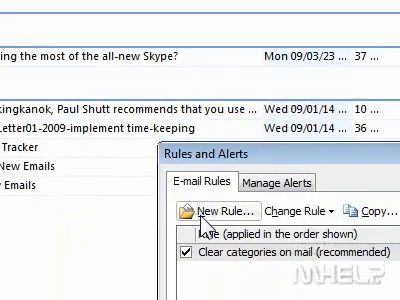
- Create a rule on messages I receive with the 'sent only to me' condition
click(230, 208)
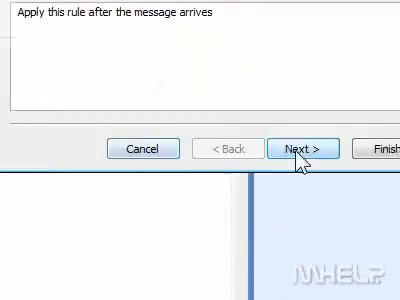
click(302, 148)
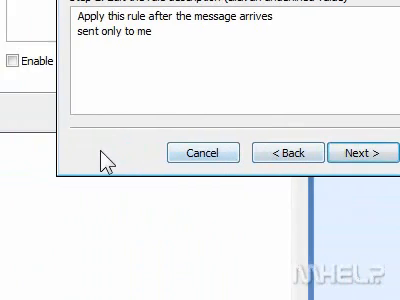
click(362, 152)
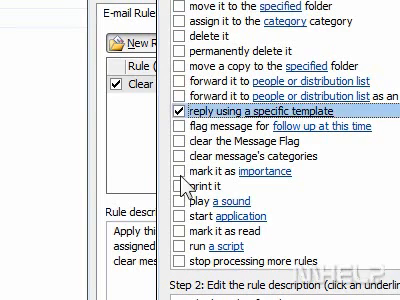
- Choose 'reply using a specific template' and bring up the template picker
scroll(down, 3)
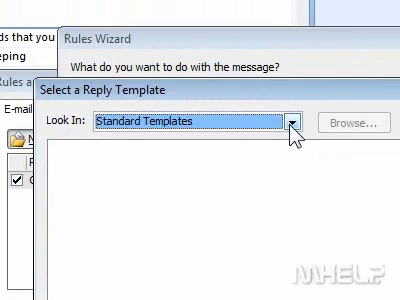
click(300, 128)
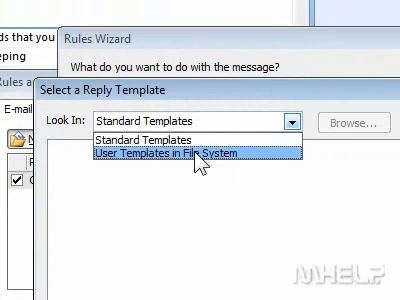
- Pick Template.oft from User Templates in File System as the reply template
click(188, 154)
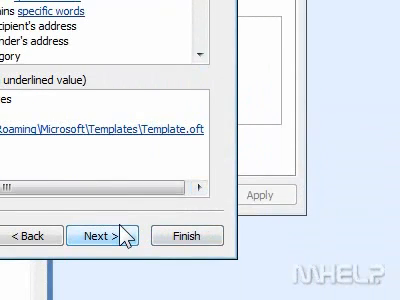
- Skip the exceptions and finish, saving the template-reply rule
click(108, 236)
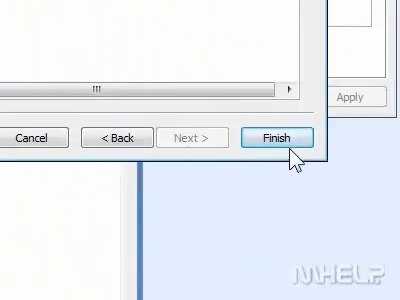
click(280, 136)
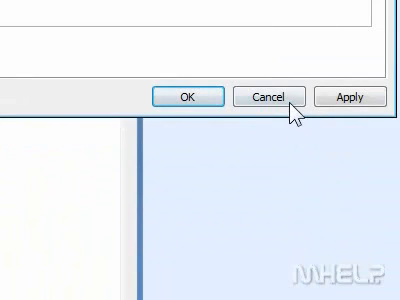